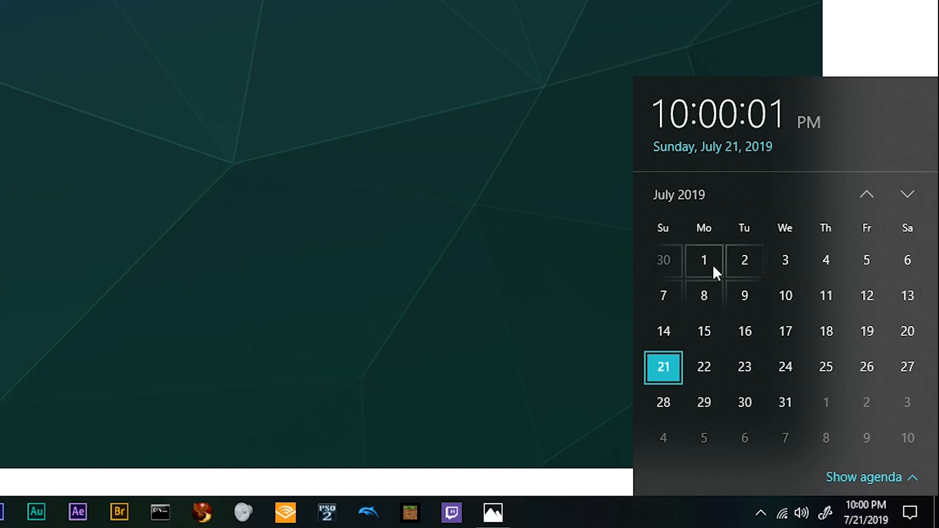
pyautogui.moveTo(661, 154)
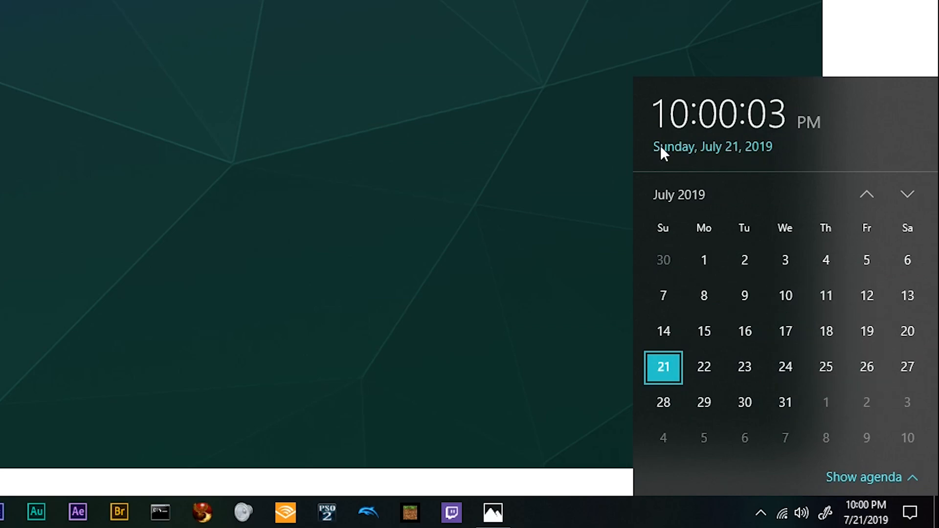
pyautogui.moveTo(752, 198)
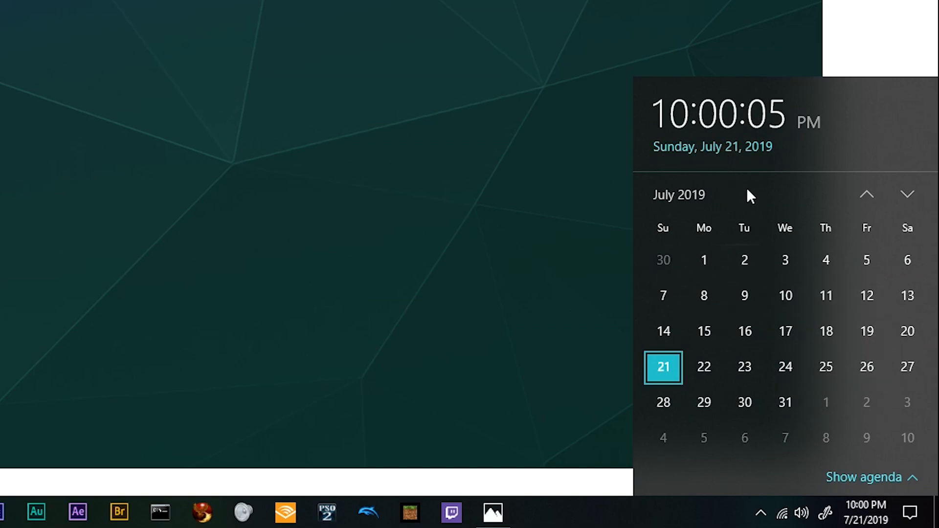
pyautogui.moveTo(724, 138)
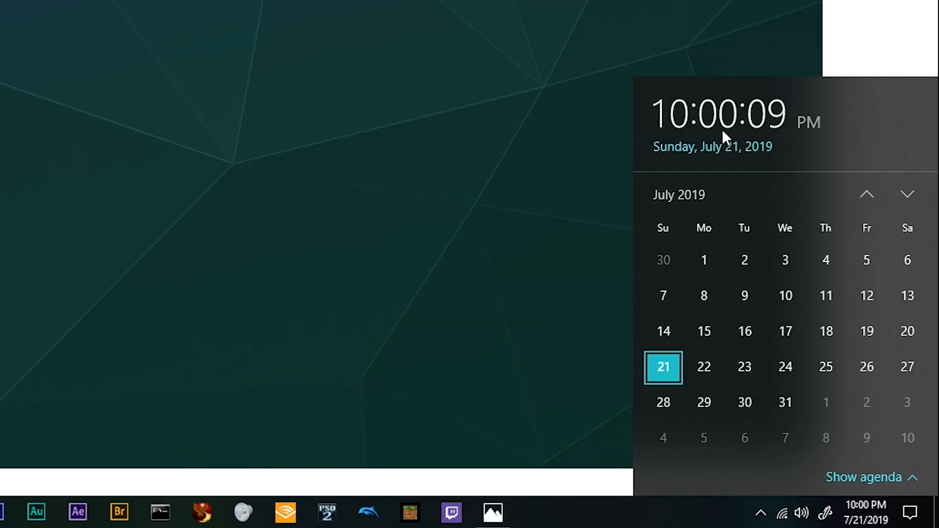
pyautogui.moveTo(869, 488)
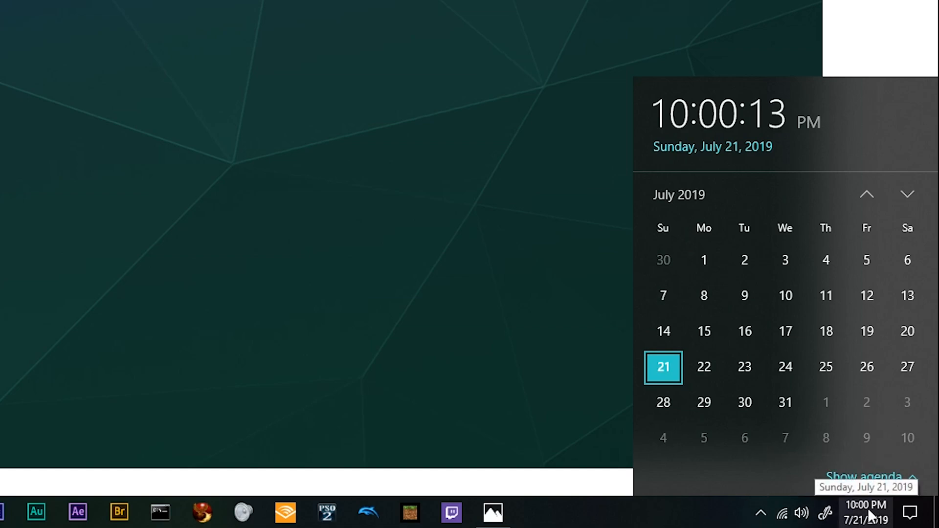
# - Open Date & time settings from the taskbar clock's context menu via Adjust date/time
pyautogui.rightClick(865, 512)
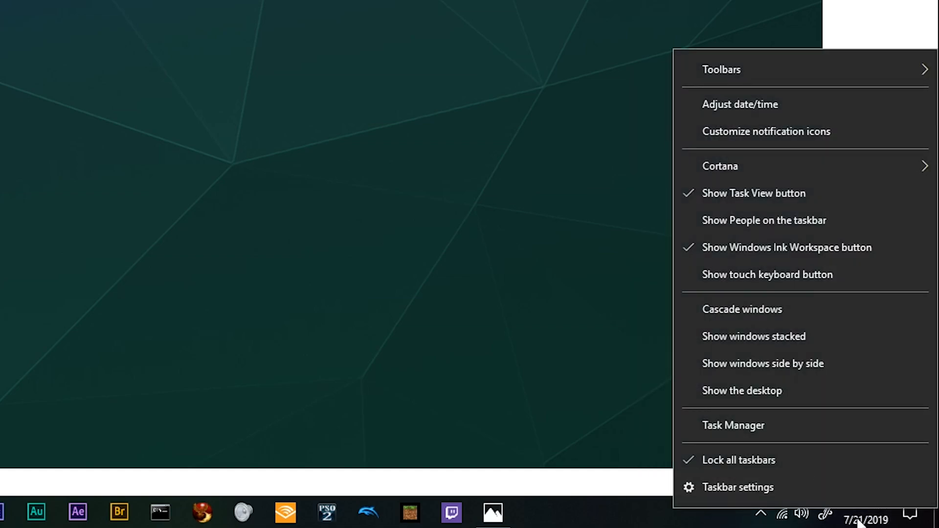
pyautogui.moveTo(826, 329)
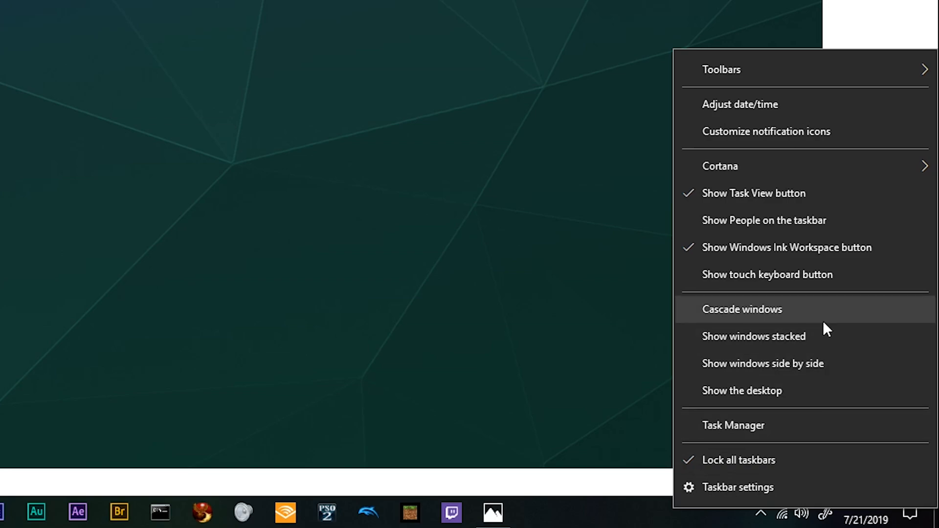
pyautogui.moveTo(718, 114)
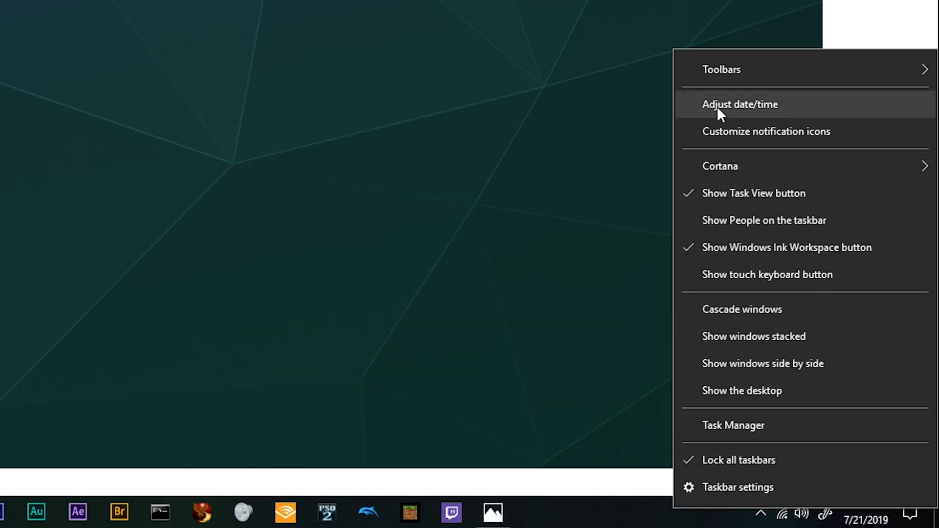
pyautogui.moveTo(775, 108)
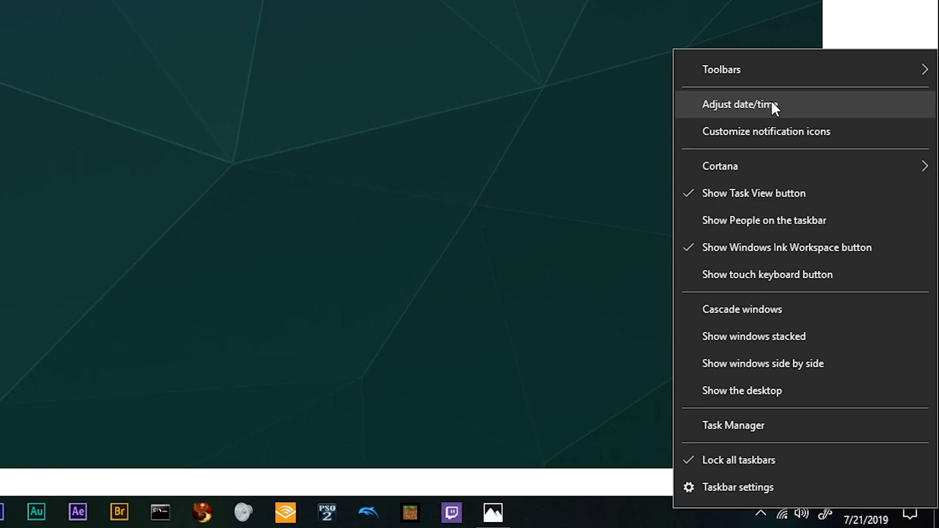
pyautogui.click(739, 104)
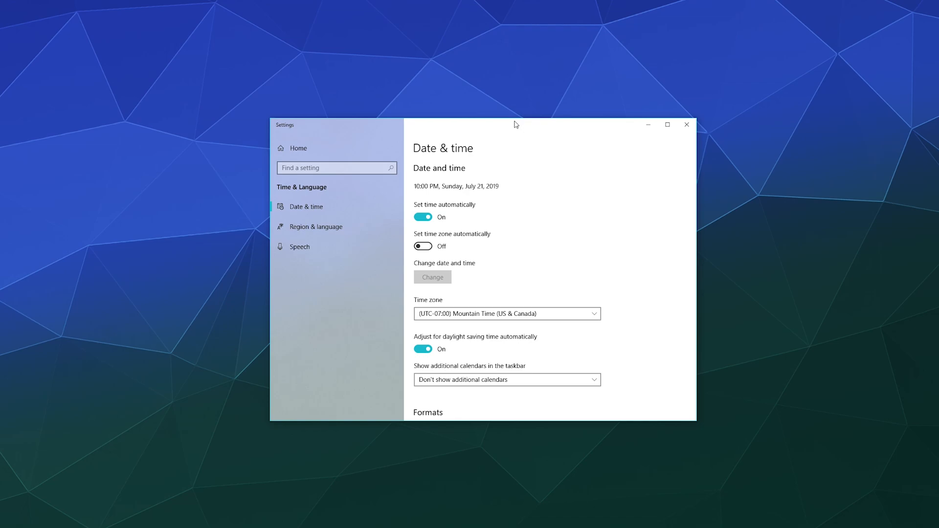
pyautogui.moveTo(485, 165)
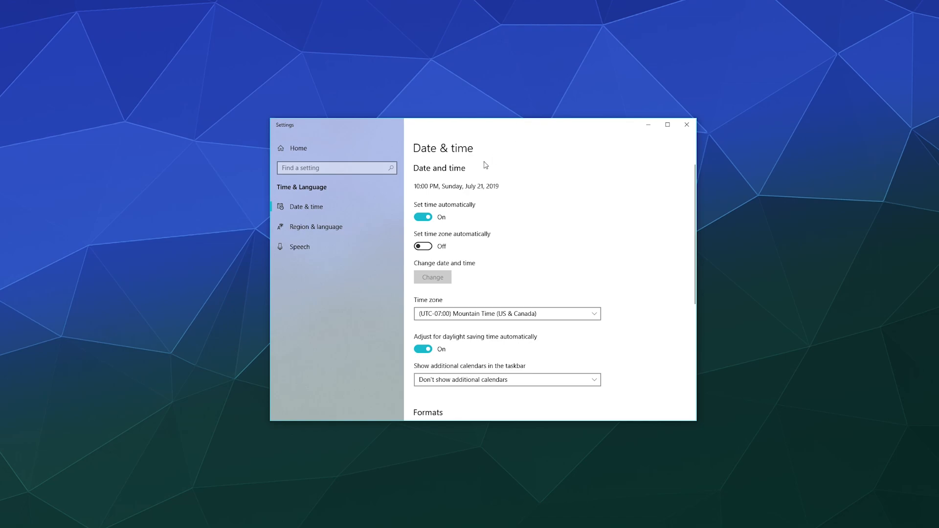
pyautogui.moveTo(424, 245)
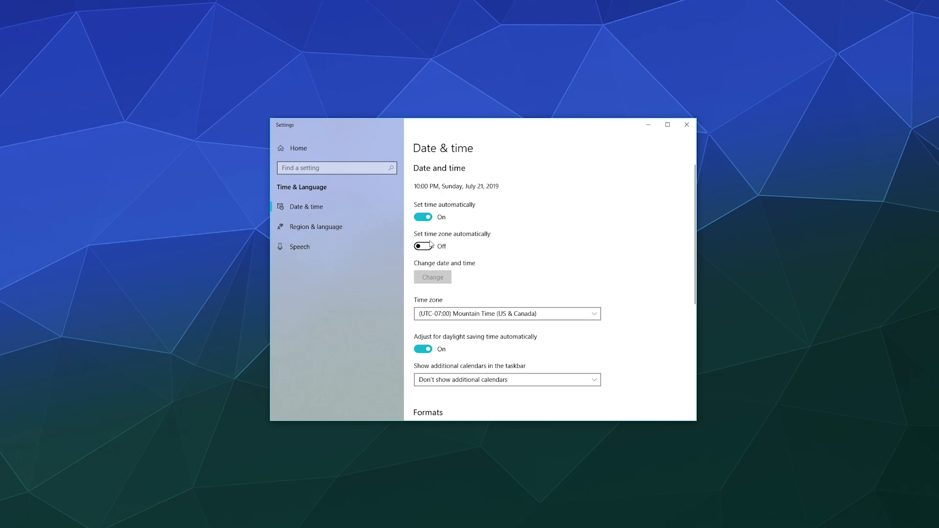
pyautogui.moveTo(505, 287)
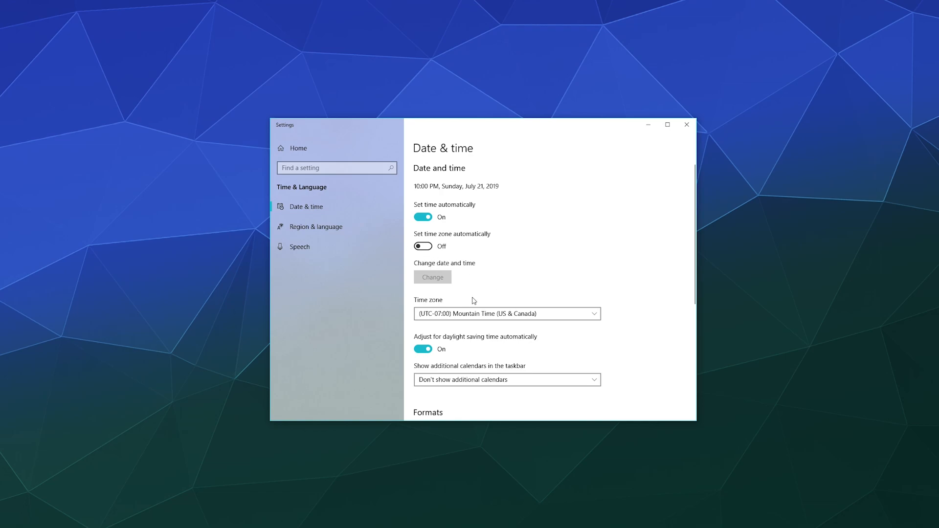
pyautogui.scroll(-3)
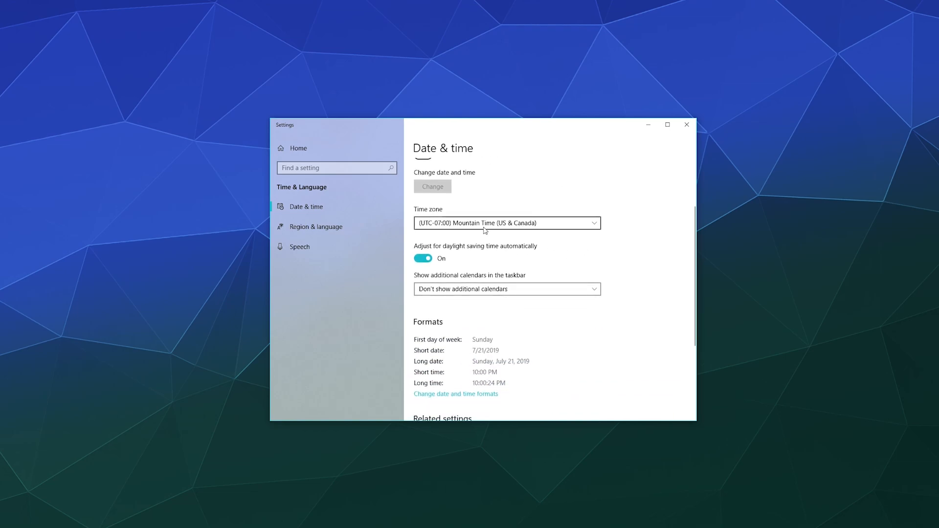
pyautogui.moveTo(579, 227)
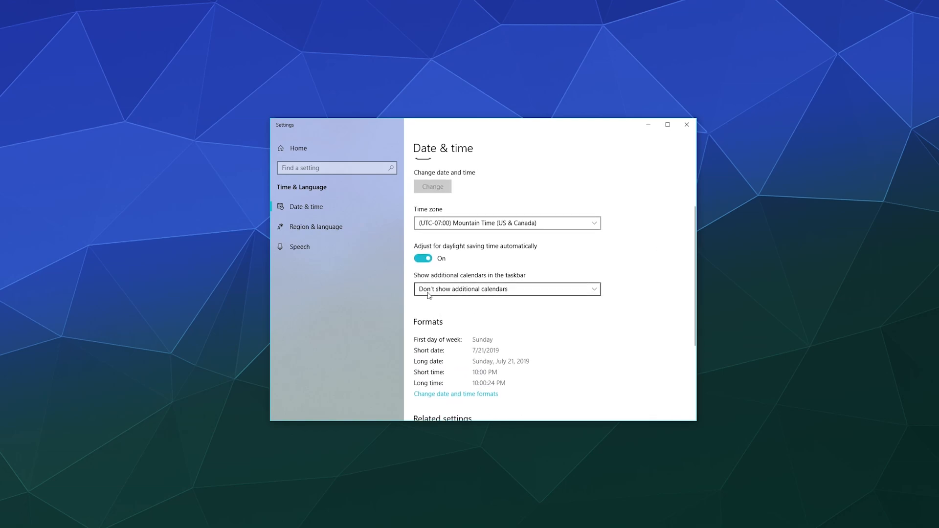
pyautogui.moveTo(423, 258)
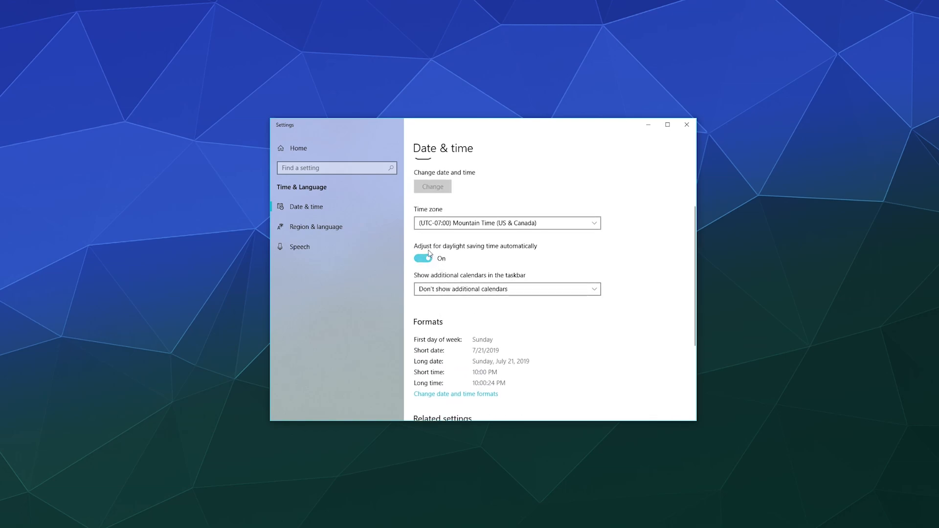
pyautogui.moveTo(533, 254)
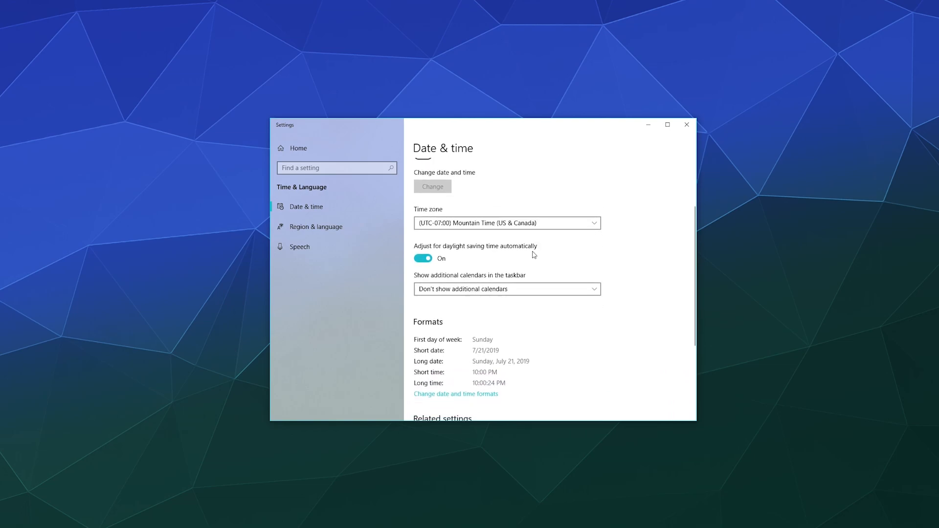
pyautogui.moveTo(453, 261)
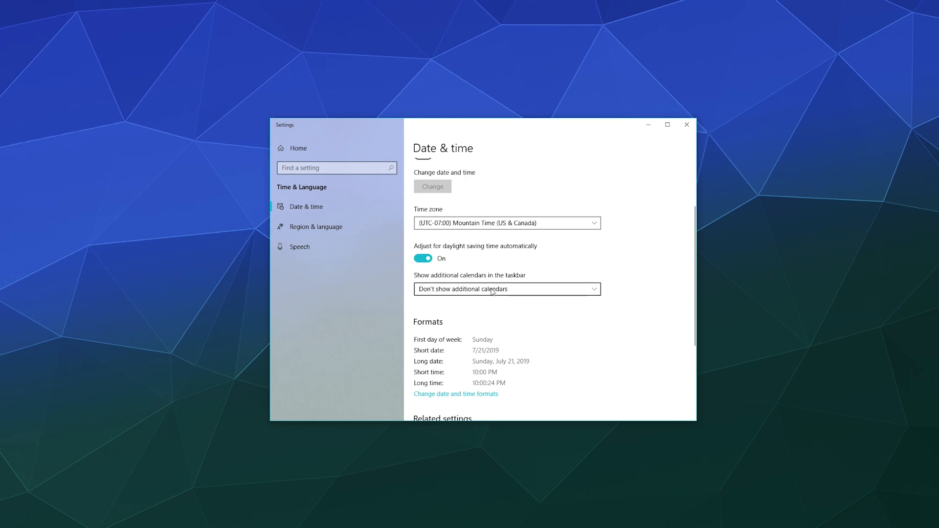
pyautogui.moveTo(466, 281)
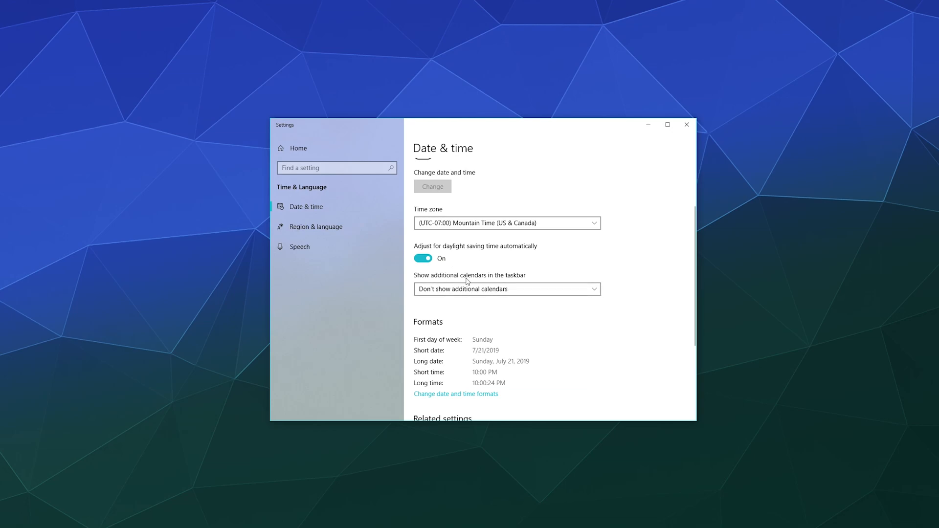
# - Scroll the Date & time page back to the top, showing Set time automatically and Time zone
pyautogui.scroll(-3)
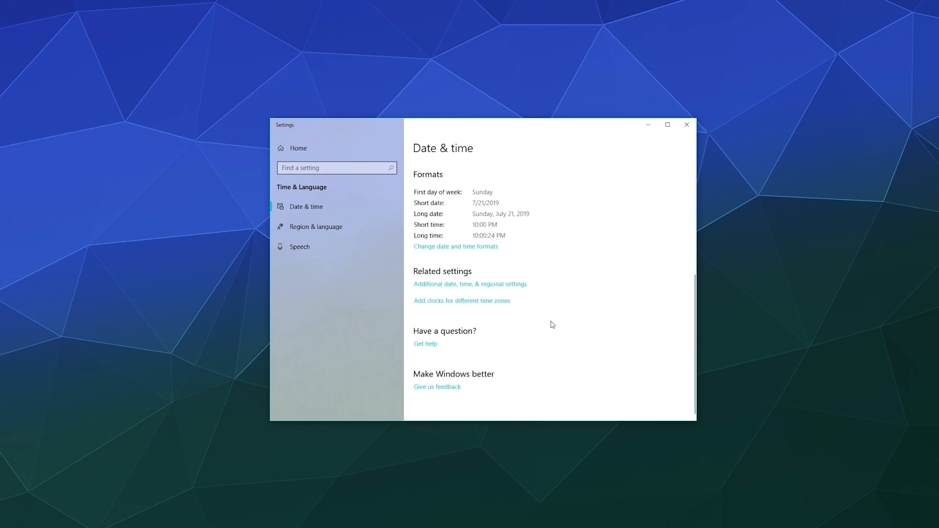
pyautogui.scroll(3)
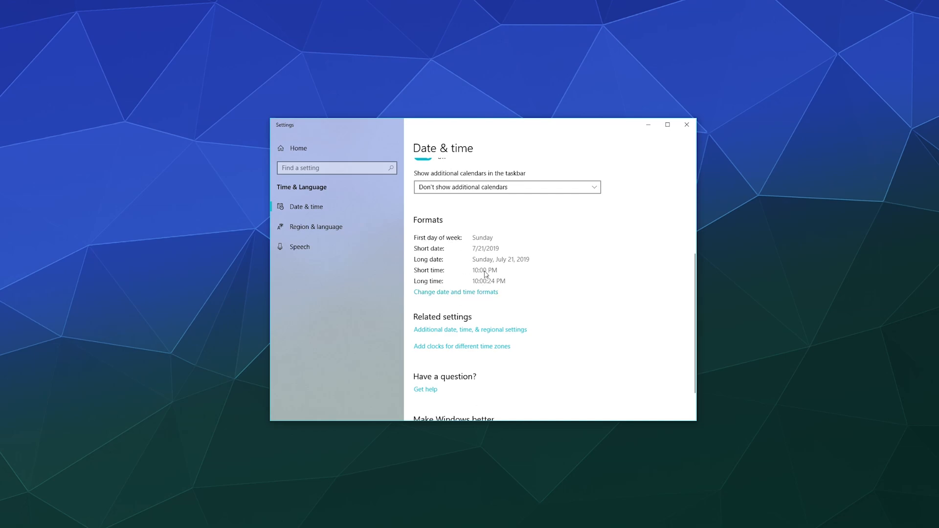
pyautogui.moveTo(563, 243)
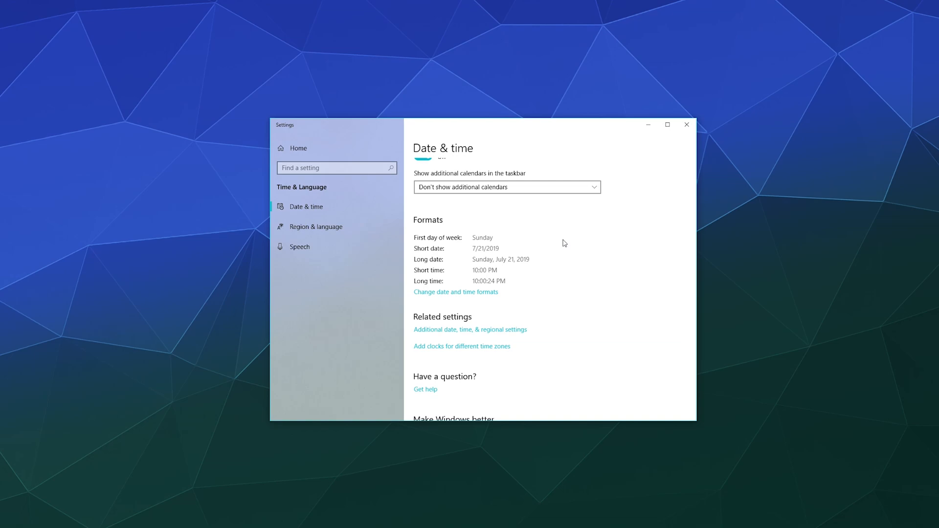
pyautogui.scroll(-3)
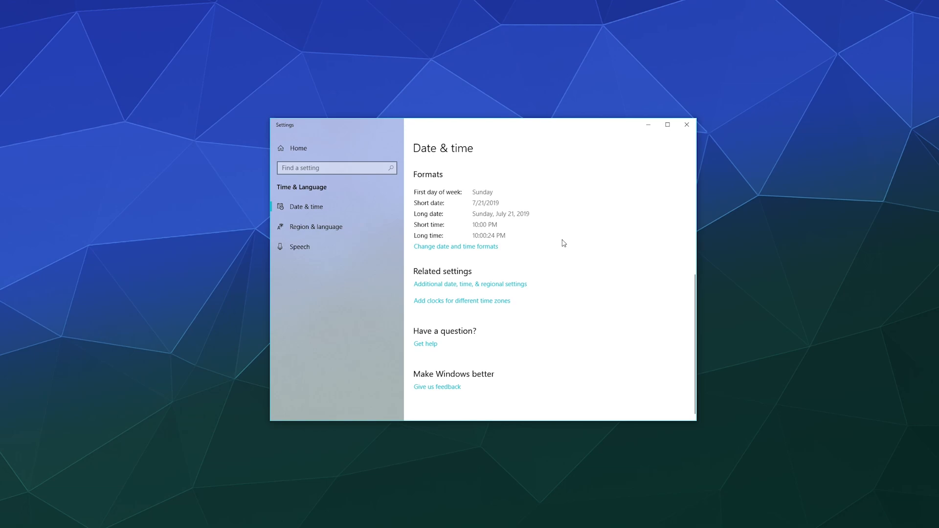
pyautogui.scroll(3)
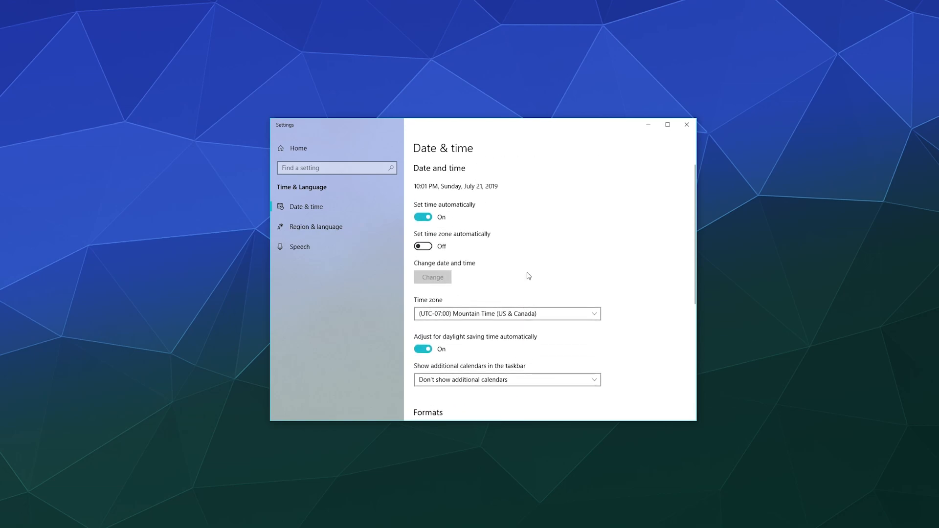
pyautogui.moveTo(520, 191)
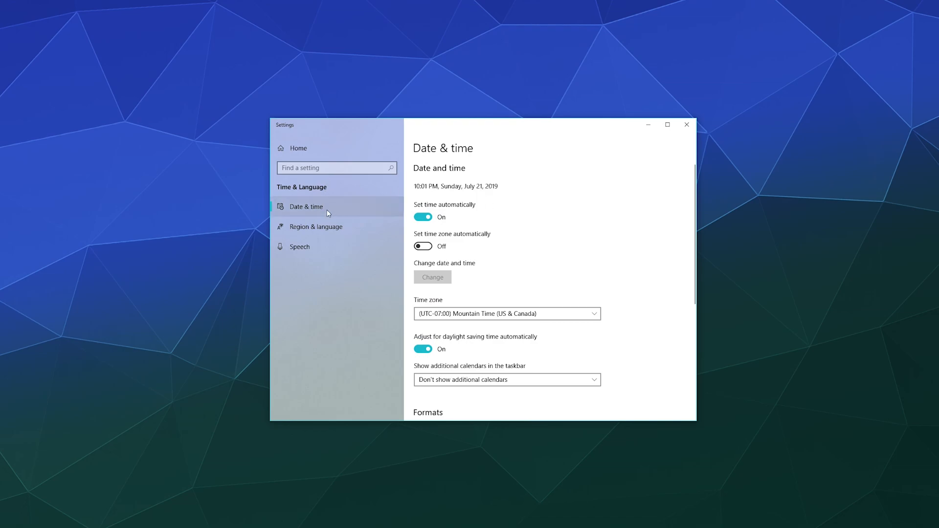
pyautogui.moveTo(311, 226)
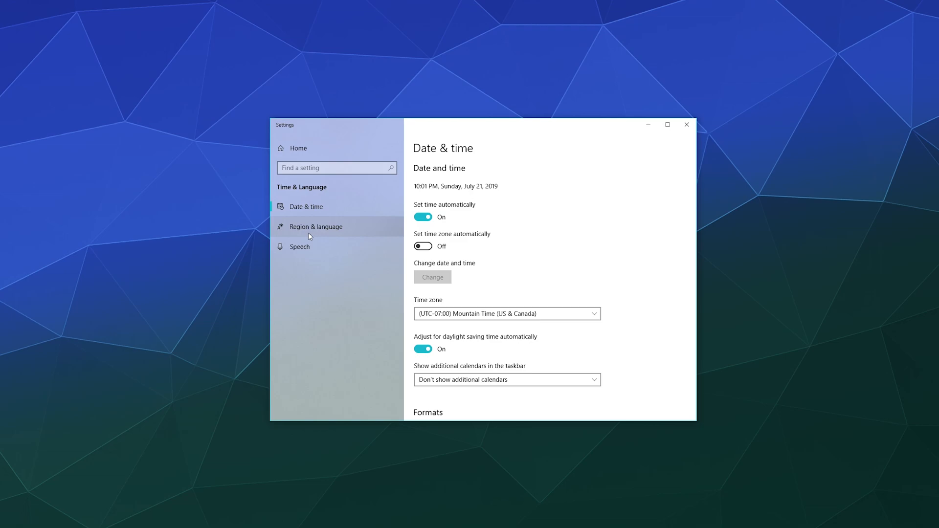
pyautogui.moveTo(307, 249)
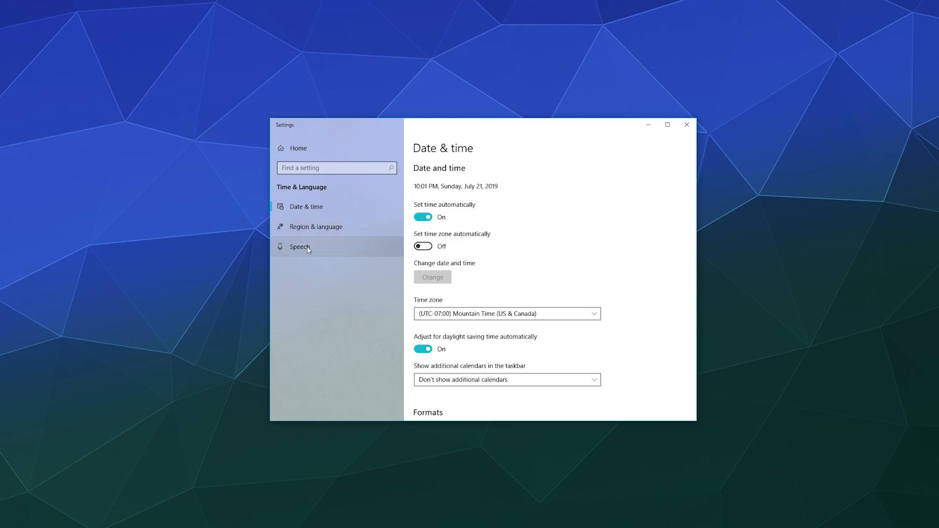
pyautogui.moveTo(336, 247)
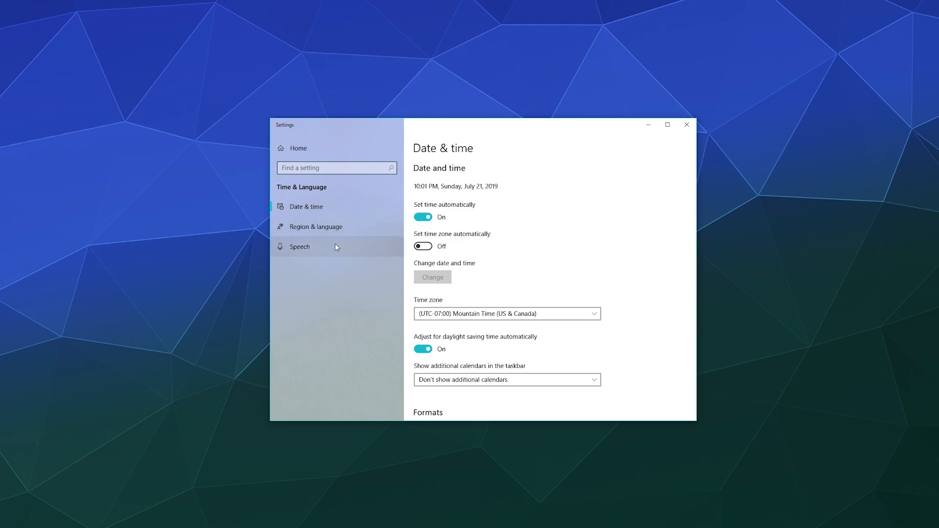
pyautogui.moveTo(333, 227)
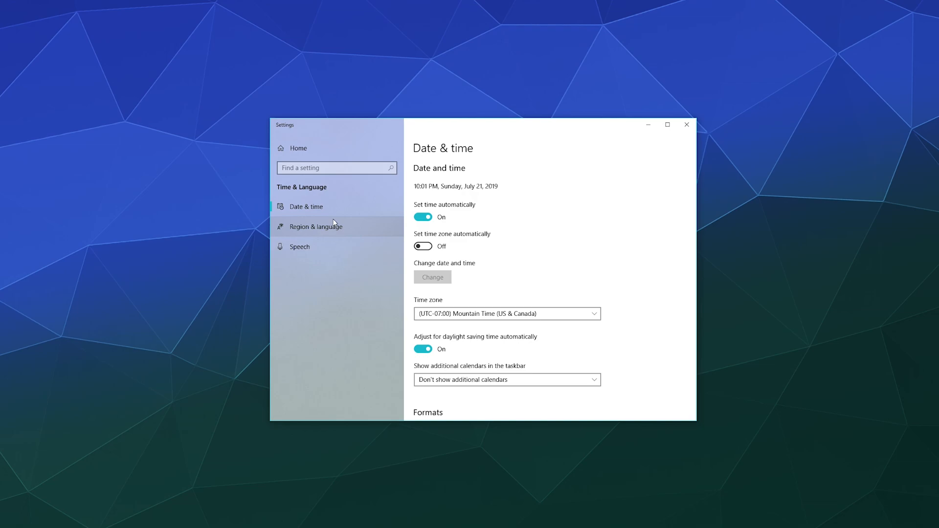
pyautogui.moveTo(482, 166)
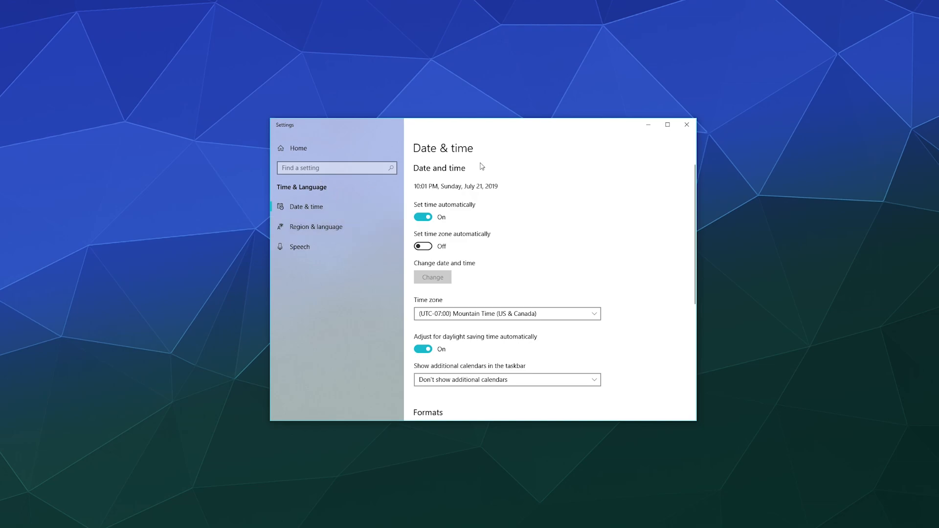
pyautogui.moveTo(686, 124)
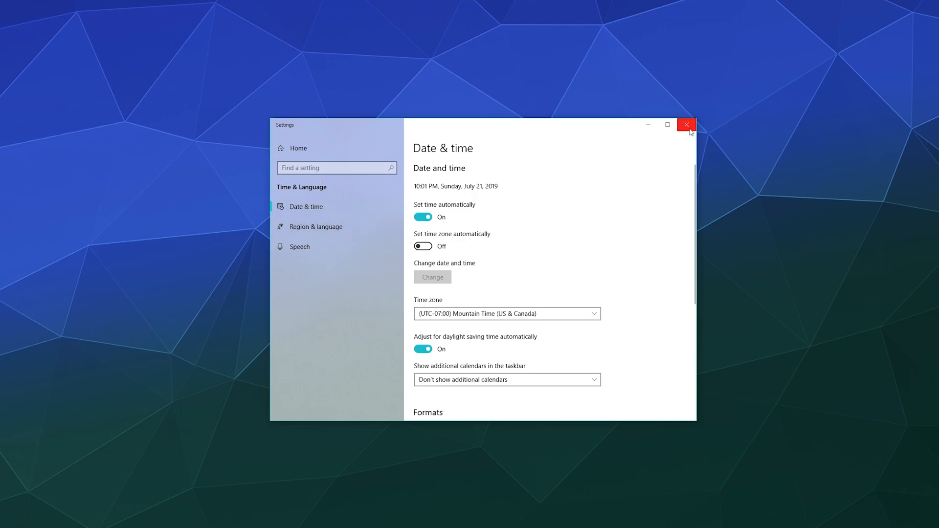
pyautogui.moveTo(575, 189)
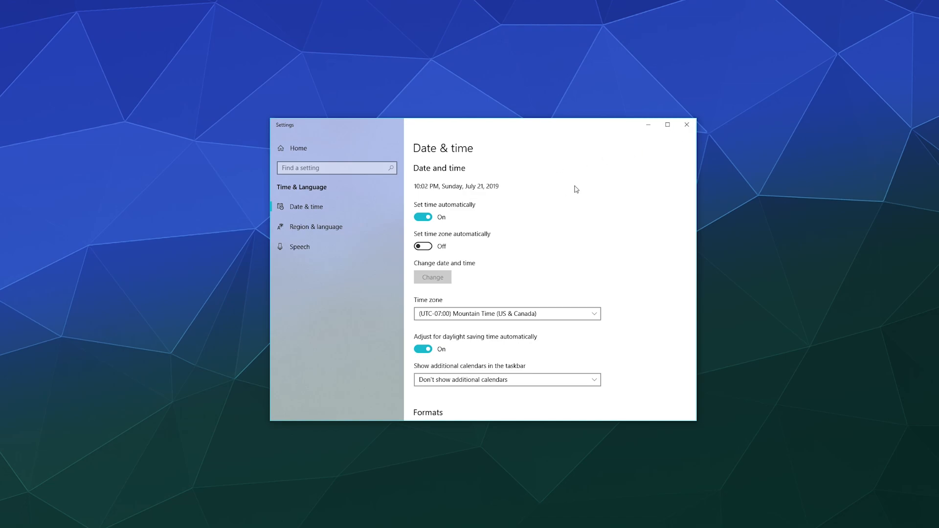
pyautogui.moveTo(425, 216)
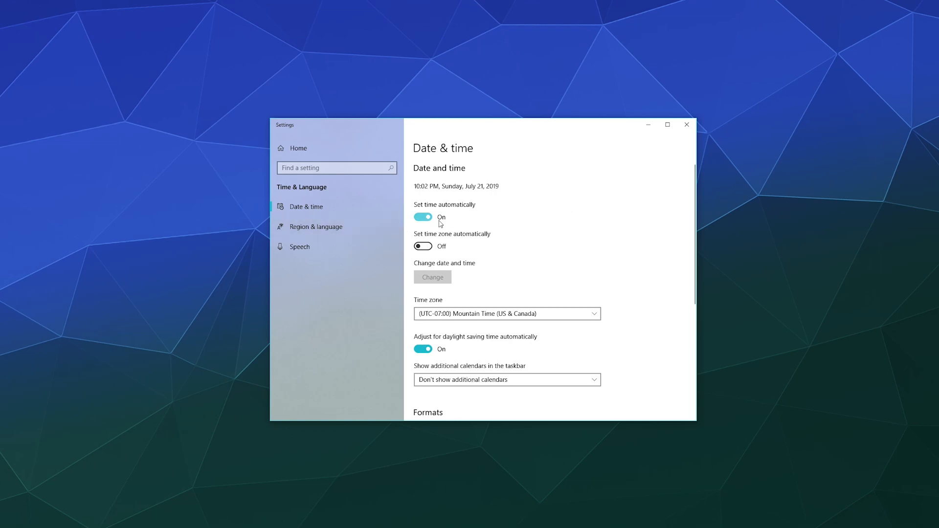
pyautogui.click(422, 217)
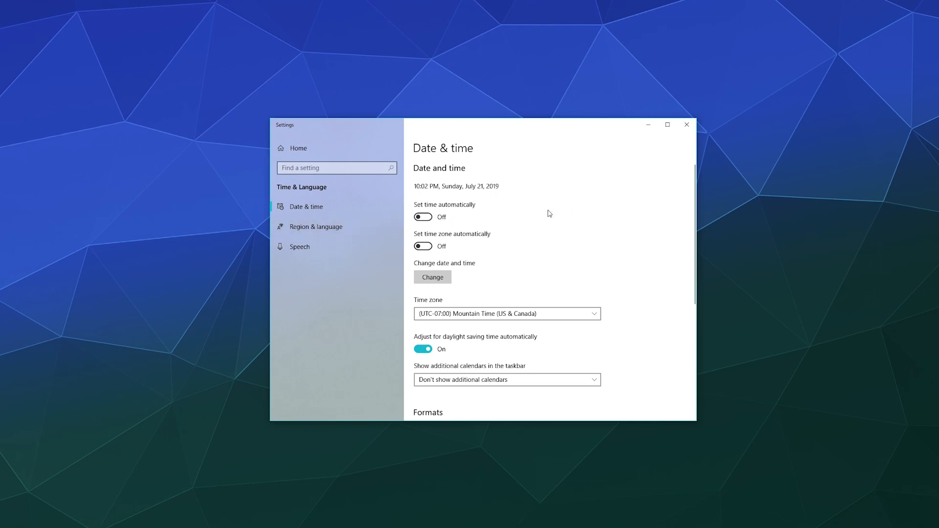
pyautogui.scroll(-3)
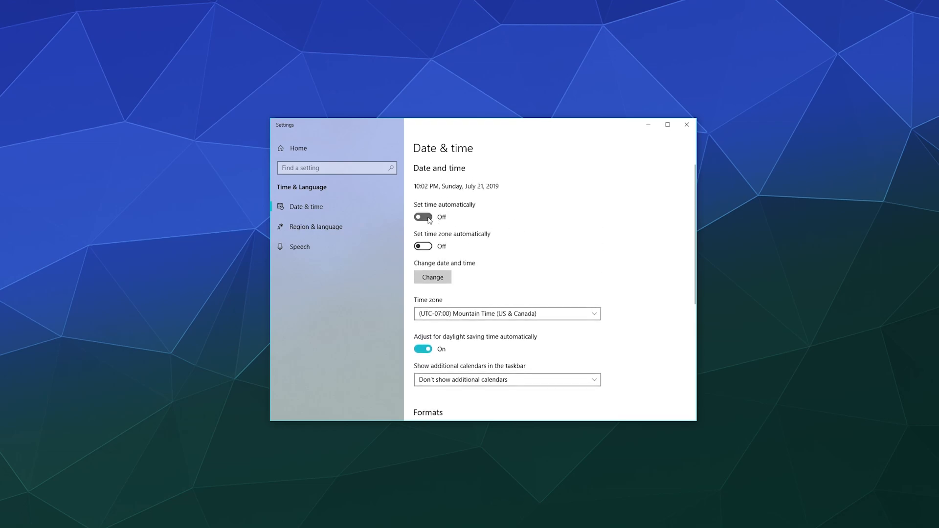
pyautogui.click(422, 217)
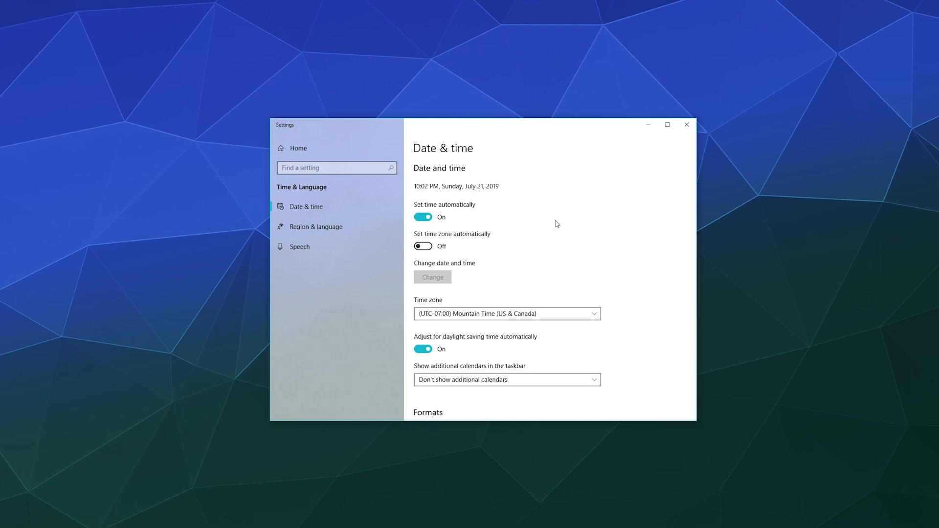
pyautogui.moveTo(643, 136)
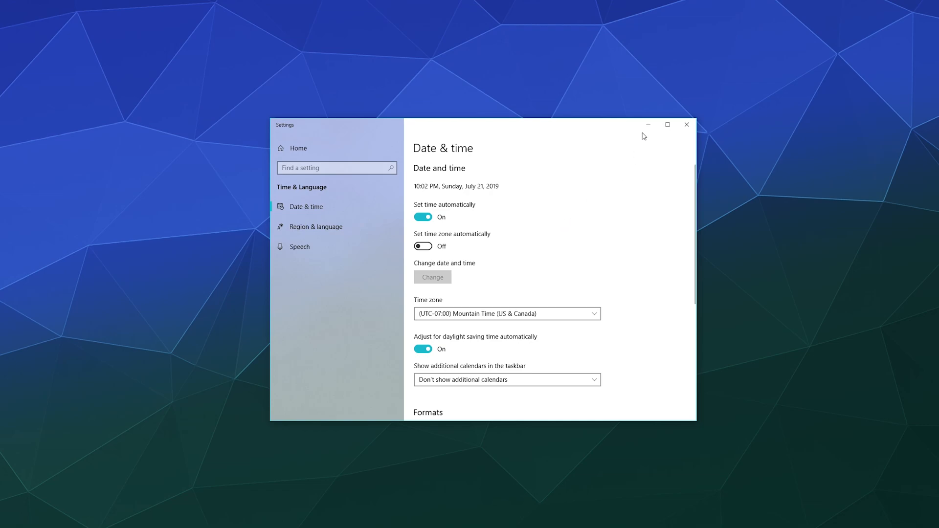
pyautogui.moveTo(686, 124)
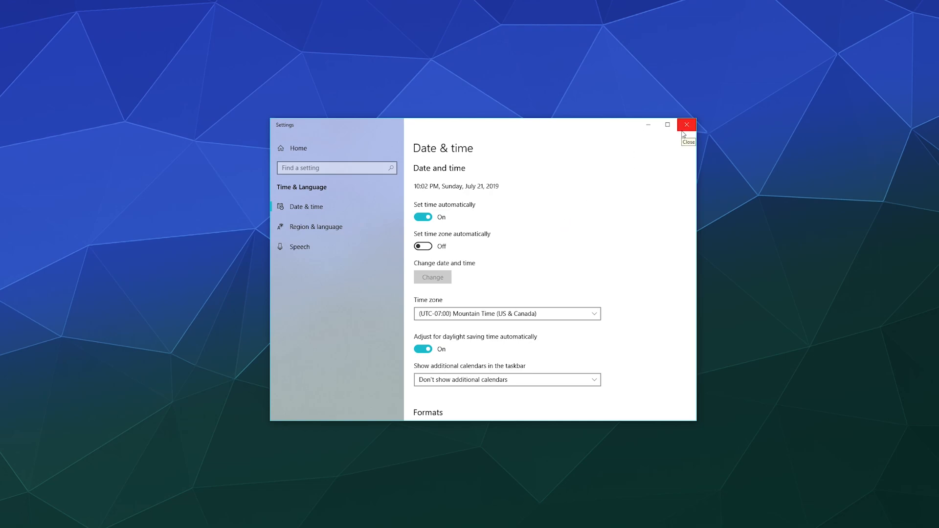